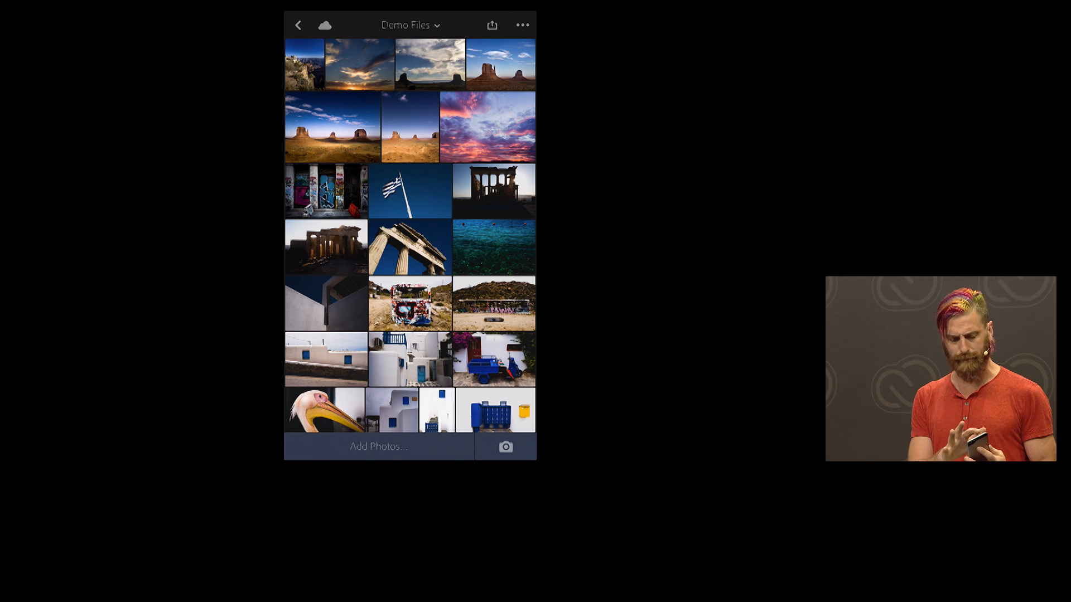
# Return from the Demo Files grid to the Organize collections list
pyautogui.click(299, 24)
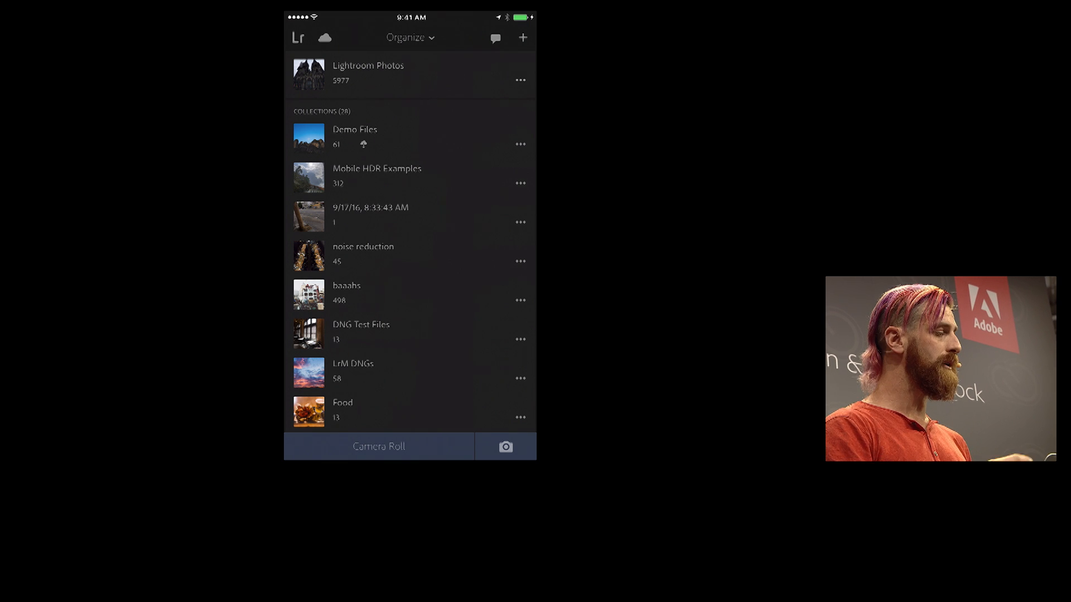
# Open the sunset sky photo from Demo Files with the edit tools showing
pyautogui.click(355, 129)
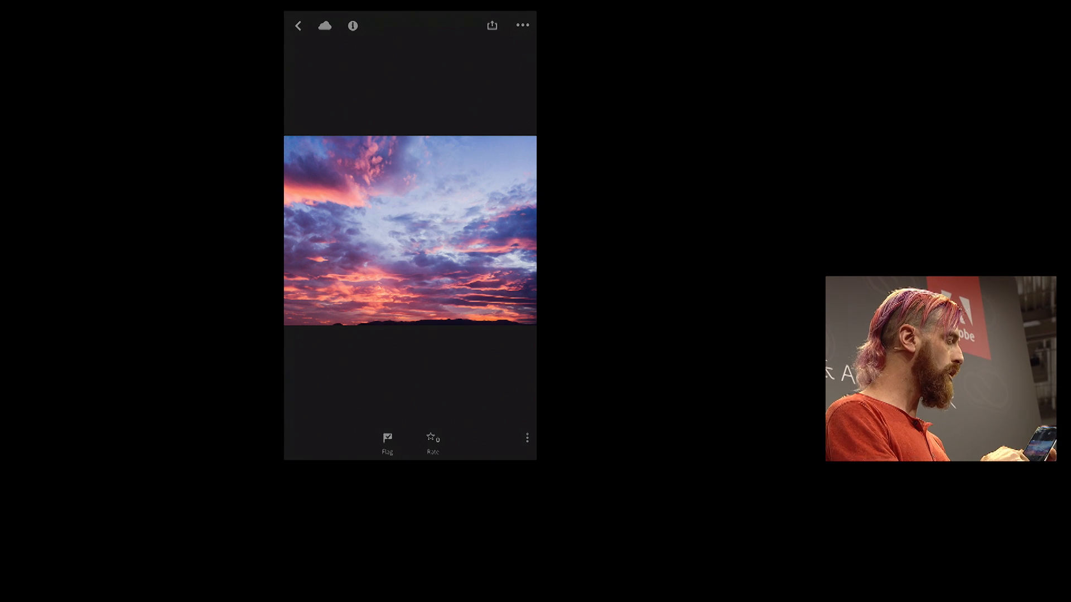
pyautogui.click(432, 437)
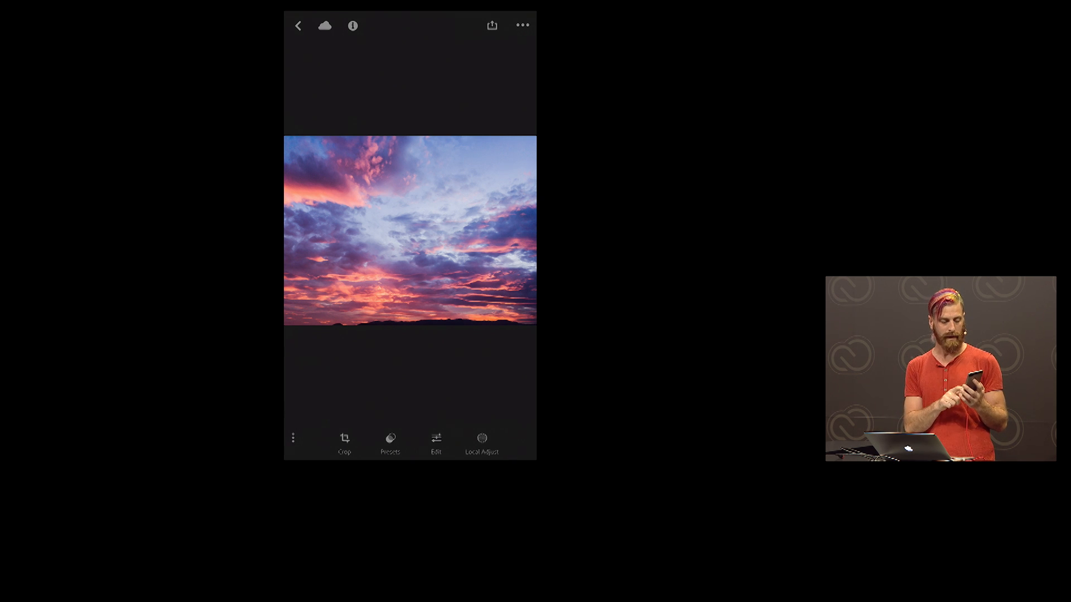
# Warm the sunset's white balance to a custom temperature of about 7612K
pyautogui.click(436, 439)
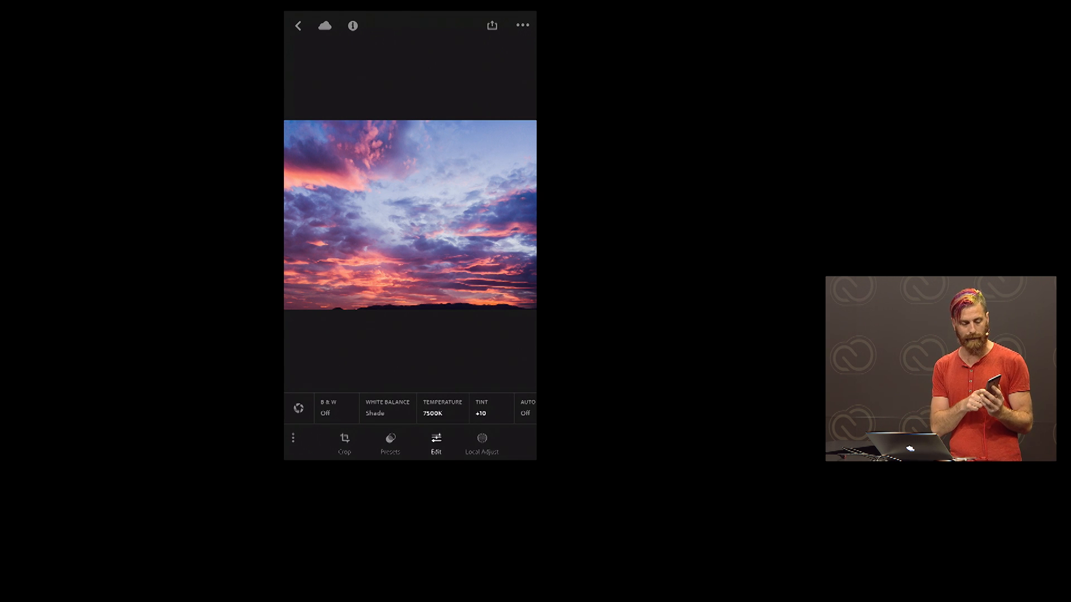
pyautogui.click(387, 408)
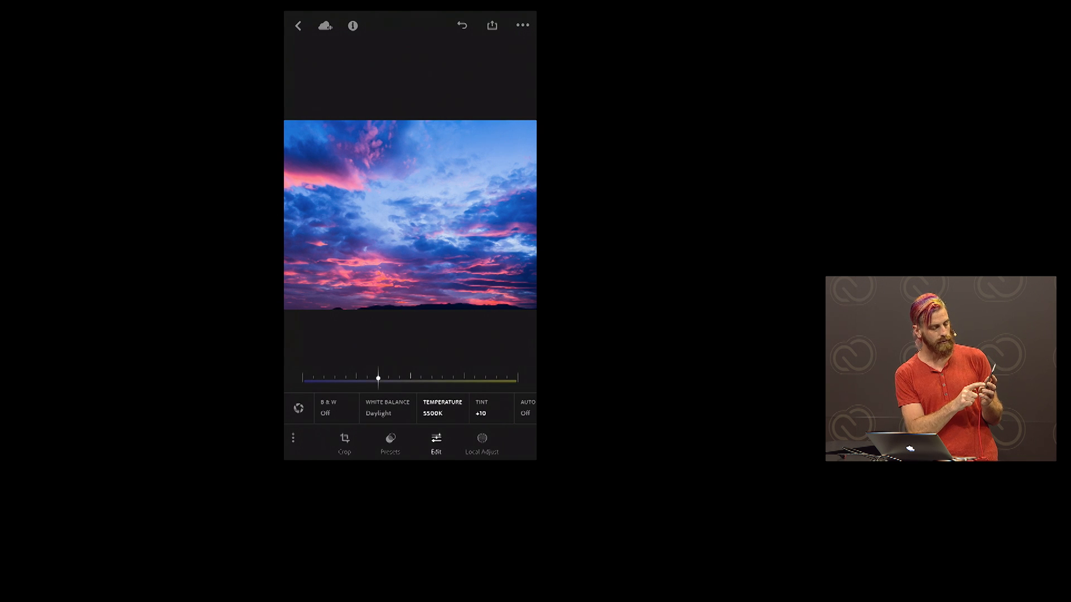
pyautogui.moveTo(378, 376); pyautogui.dragTo(423, 378)
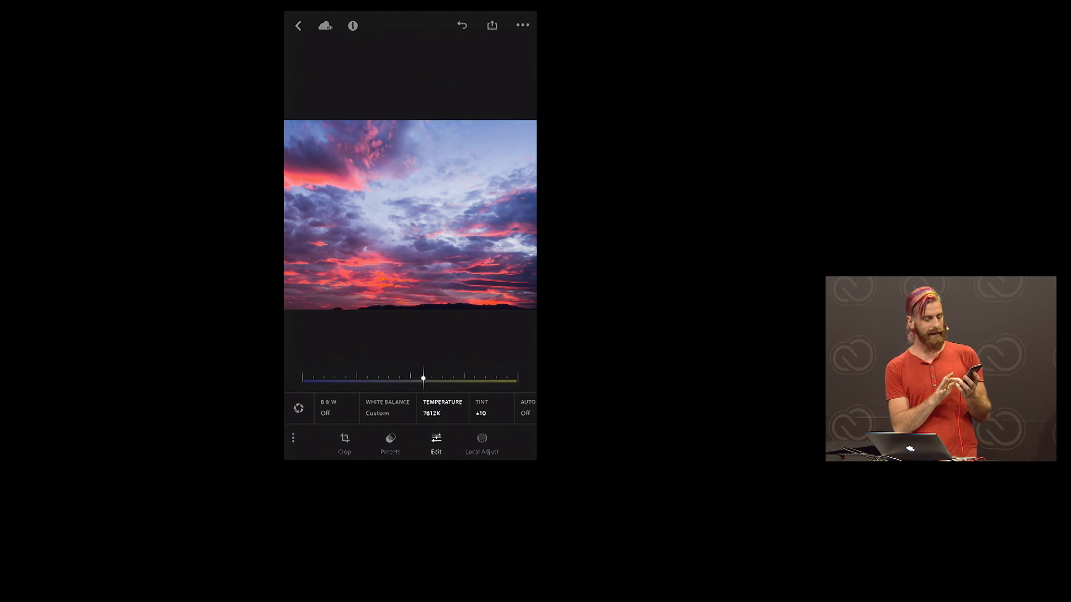
# Set contrast to about +45, shadows to -33 and temperature near 6745K
pyautogui.moveTo(423, 378); pyautogui.dragTo(397, 378)
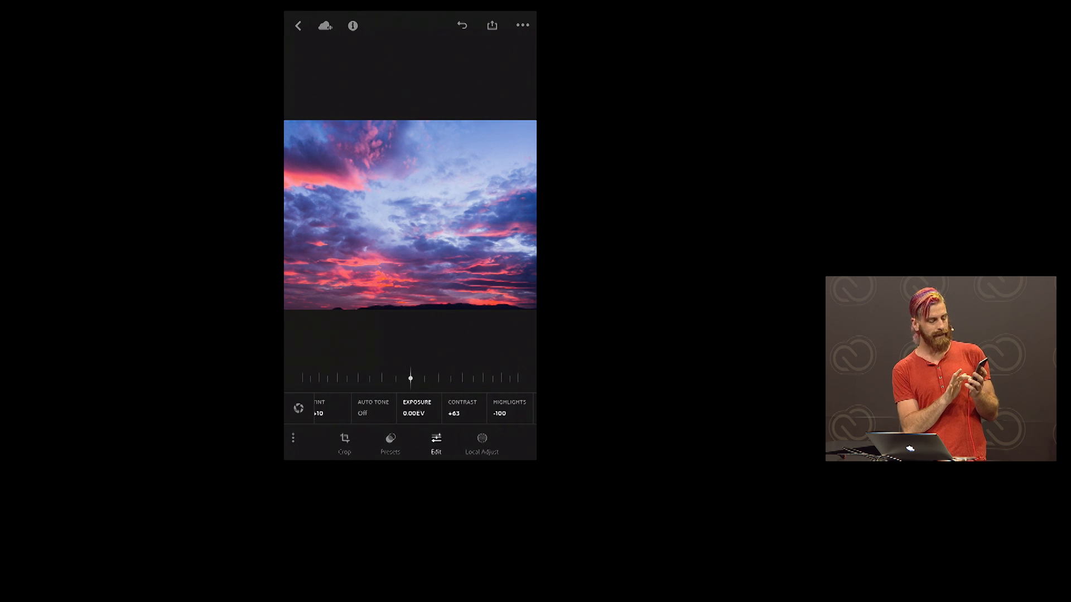
pyautogui.moveTo(409, 378); pyautogui.dragTo(413, 378)
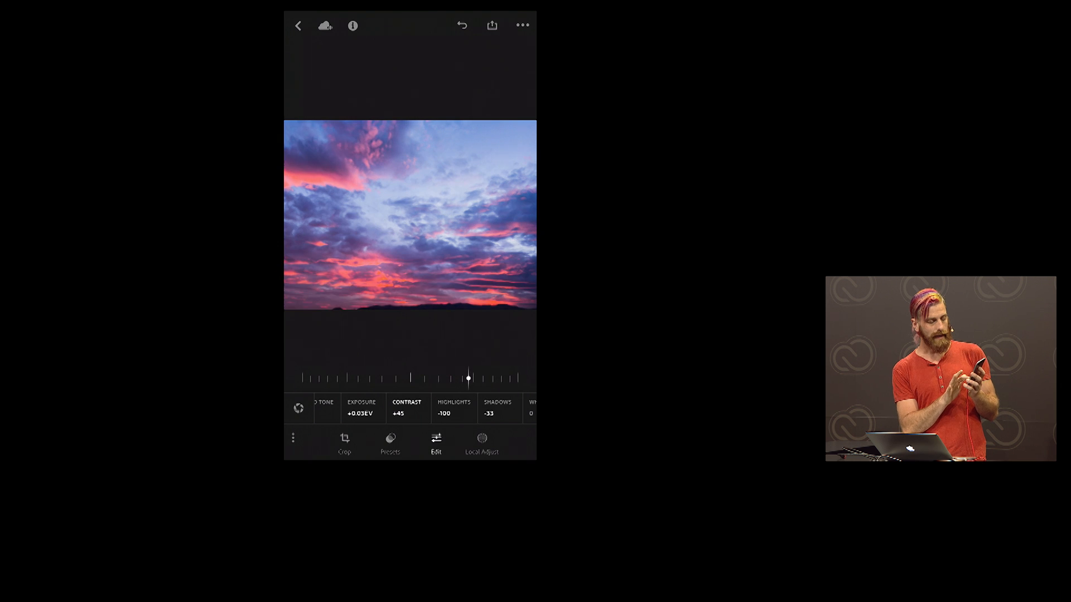
pyautogui.moveTo(468, 378); pyautogui.dragTo(491, 378)
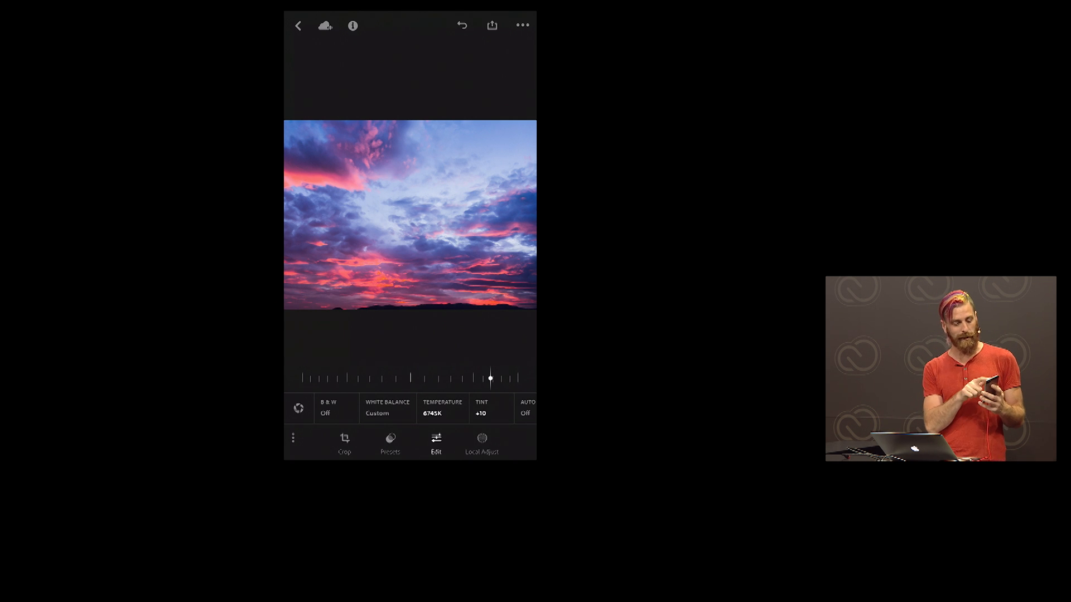
# Open the five-star white chapel photo from the Demo Files grid for editing
pyautogui.click(297, 26)
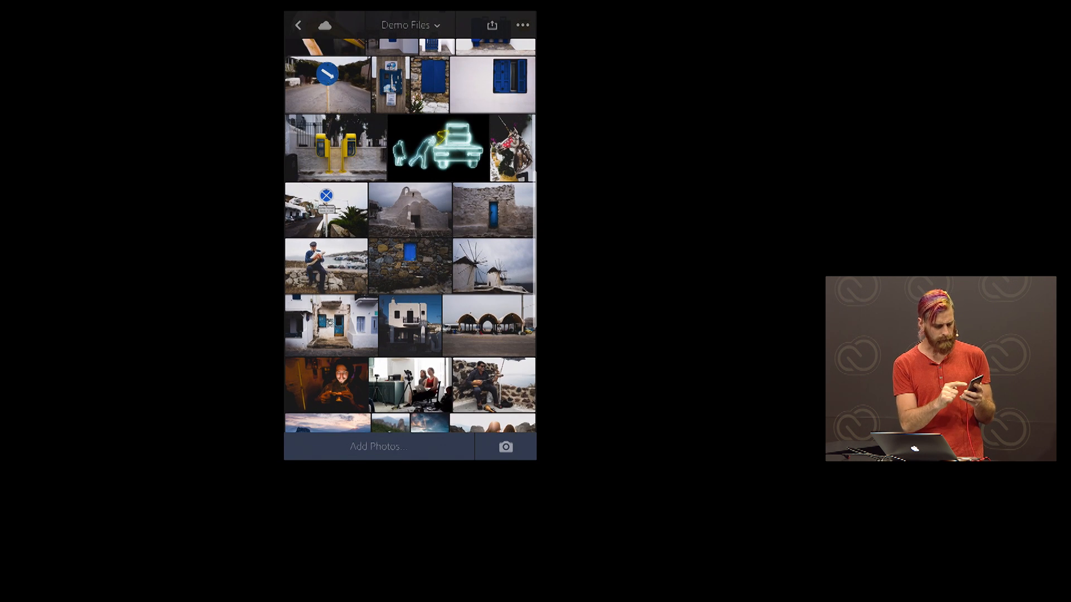
pyautogui.click(408, 209)
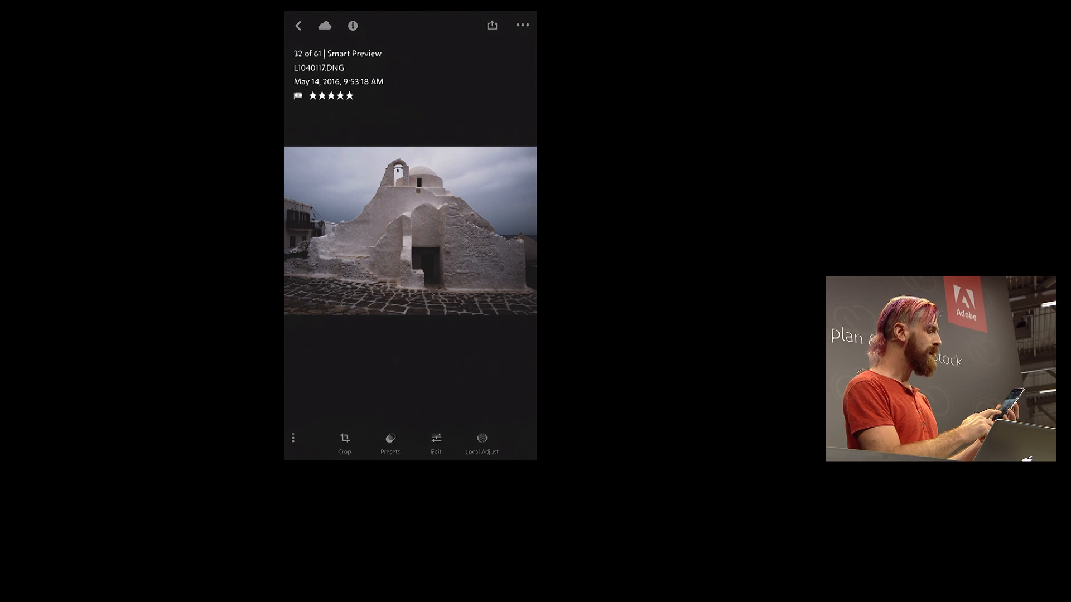
# Apply dehaze around +37 and flatten the chapel photo's contrast with the tone curve
pyautogui.click(435, 437)
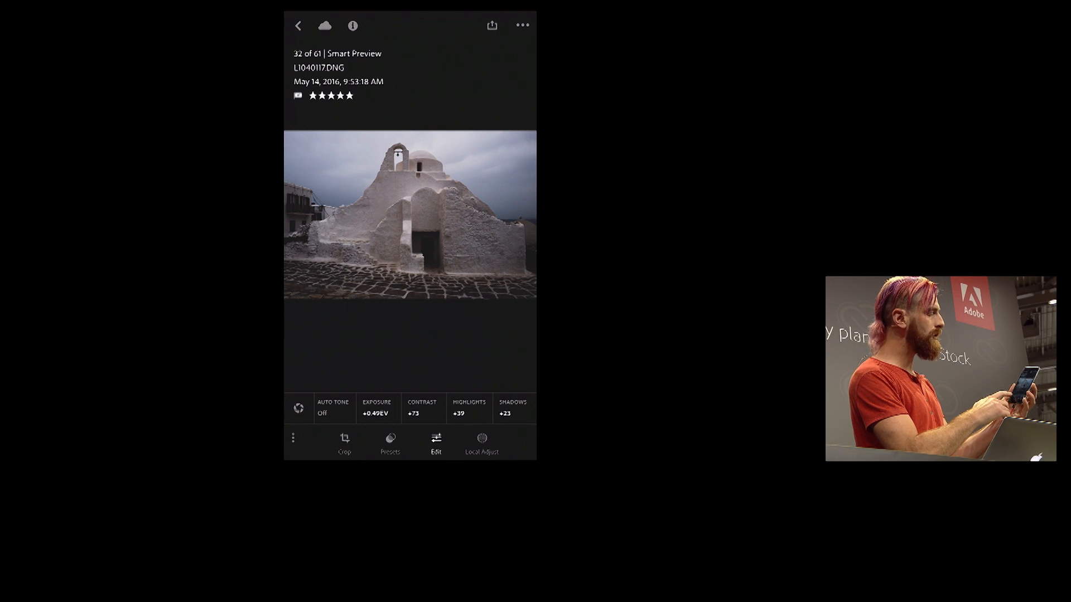
pyautogui.click(435, 440)
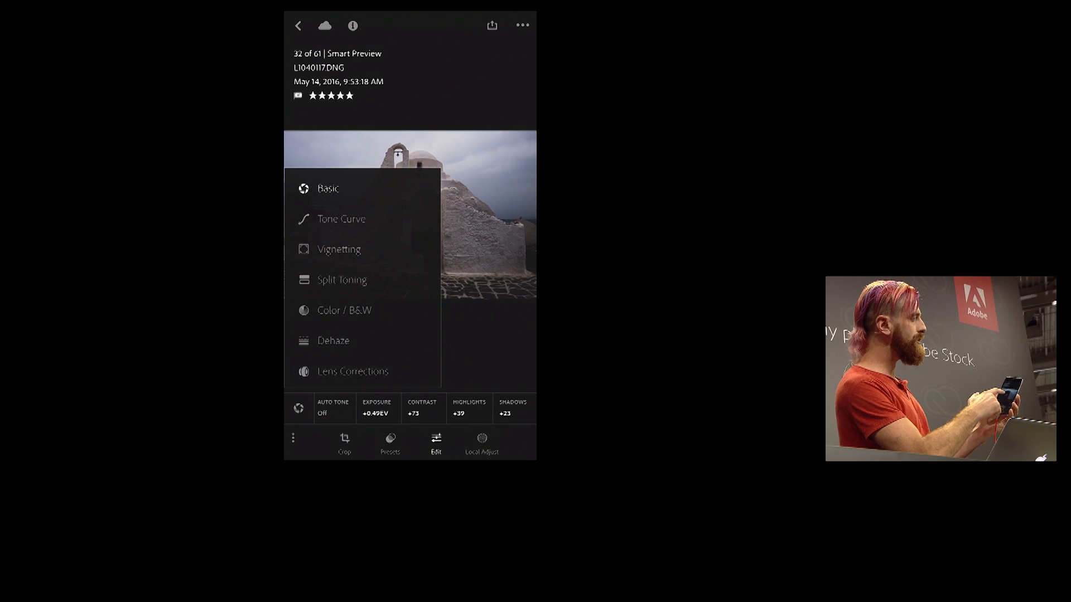
pyautogui.click(341, 219)
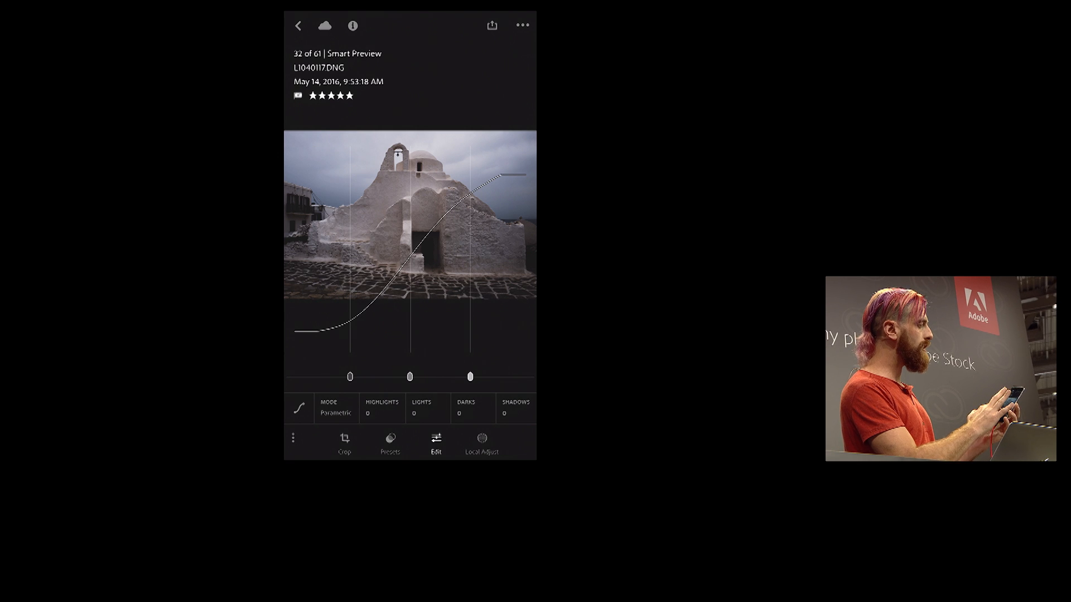
pyautogui.moveTo(470, 376); pyautogui.dragTo(470, 347)
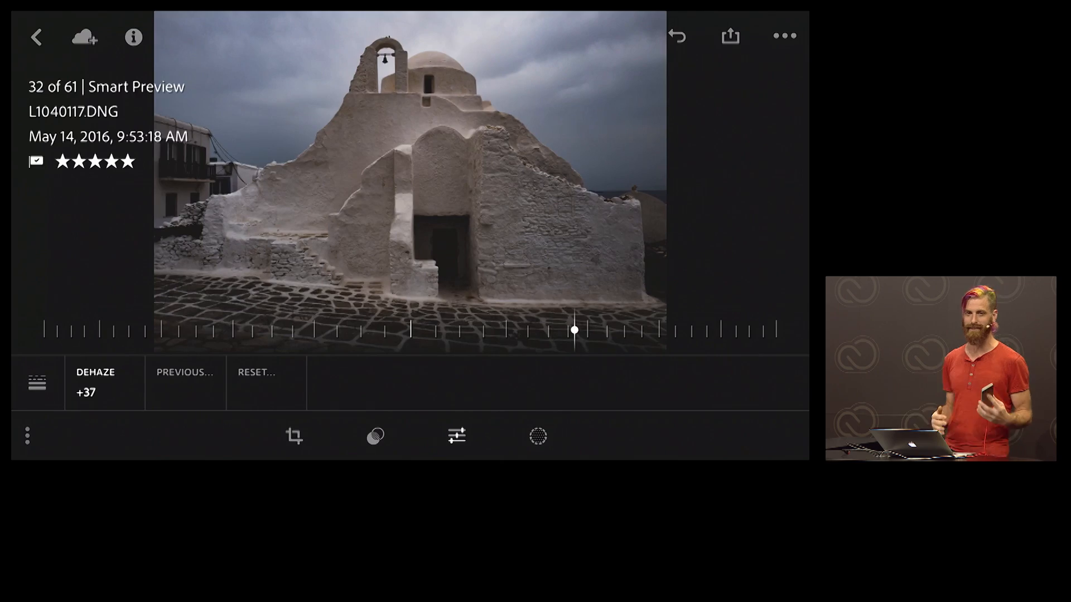
# Open the snowy tree and blue lake raw photo full size from the collection
pyautogui.click(37, 34)
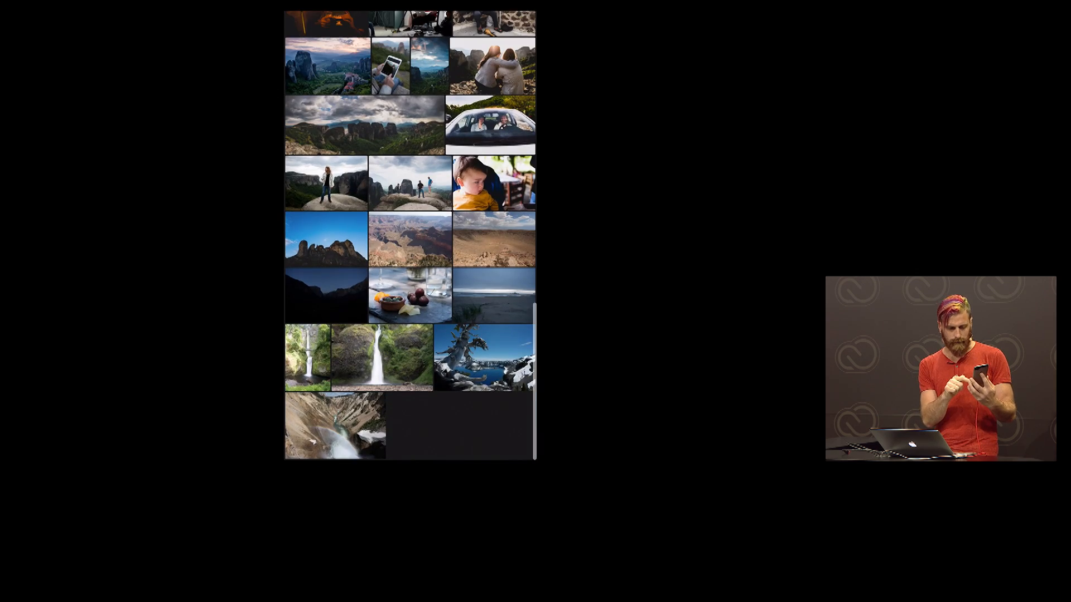
pyautogui.click(484, 358)
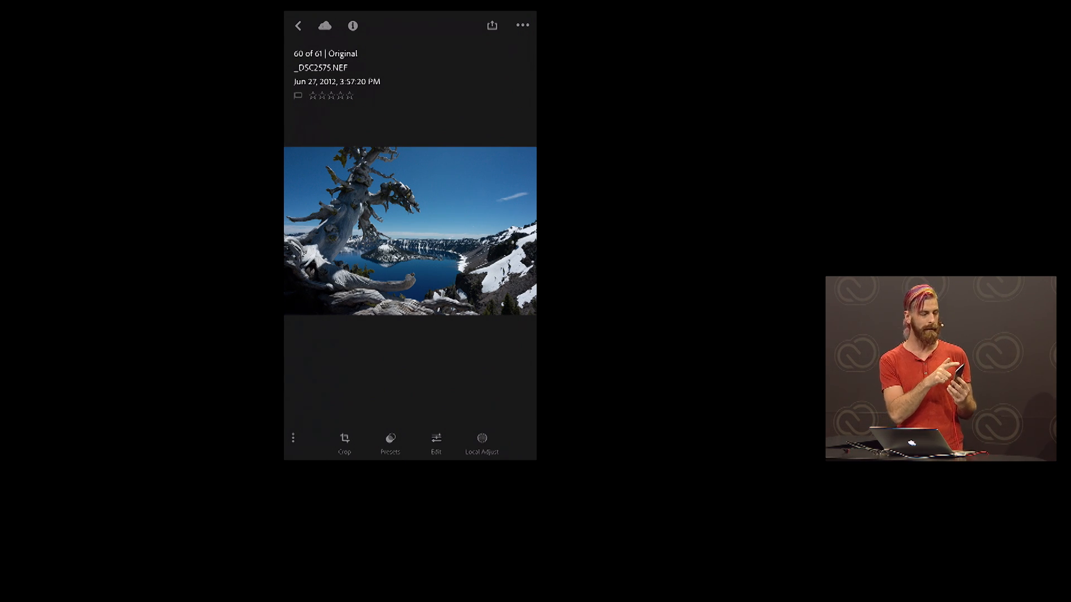
# Place a linear gradient over the temple's dark foreground and raise its exposure slightly
pyautogui.click(298, 26)
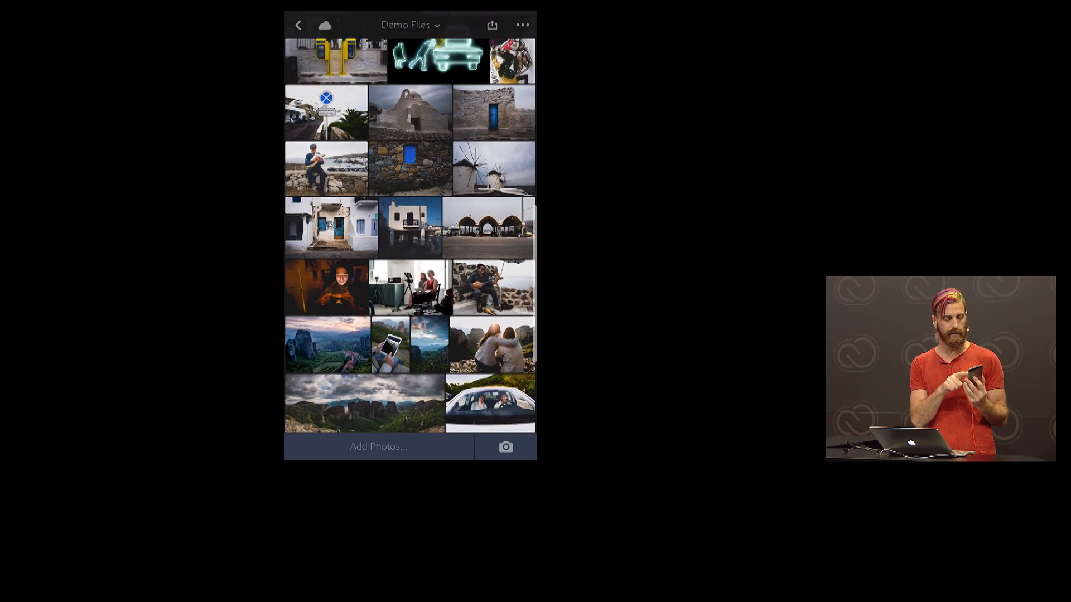
pyautogui.scroll(-3)
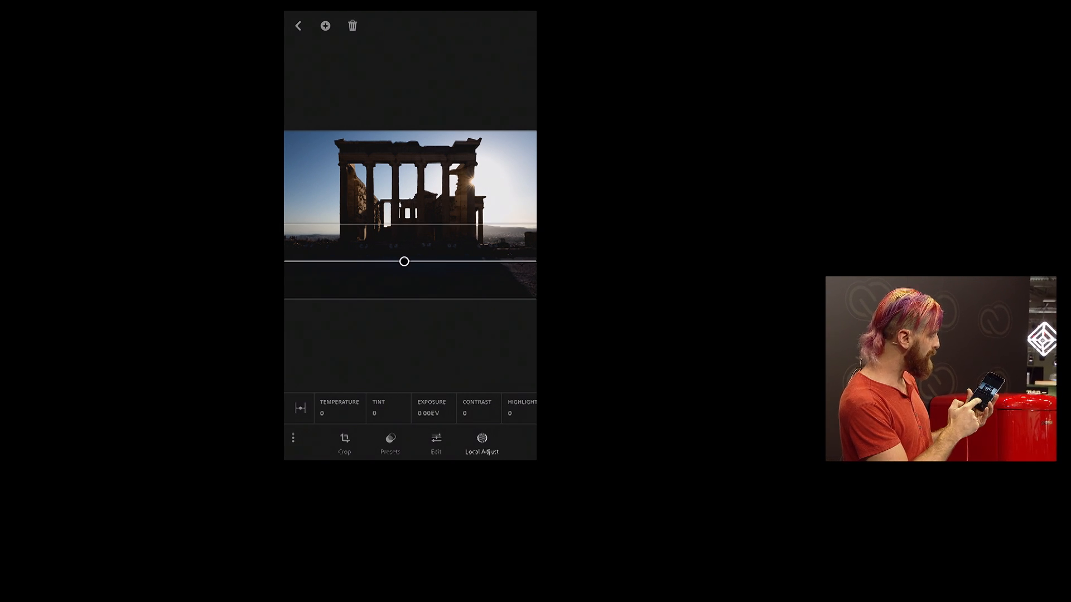
pyautogui.click(432, 408)
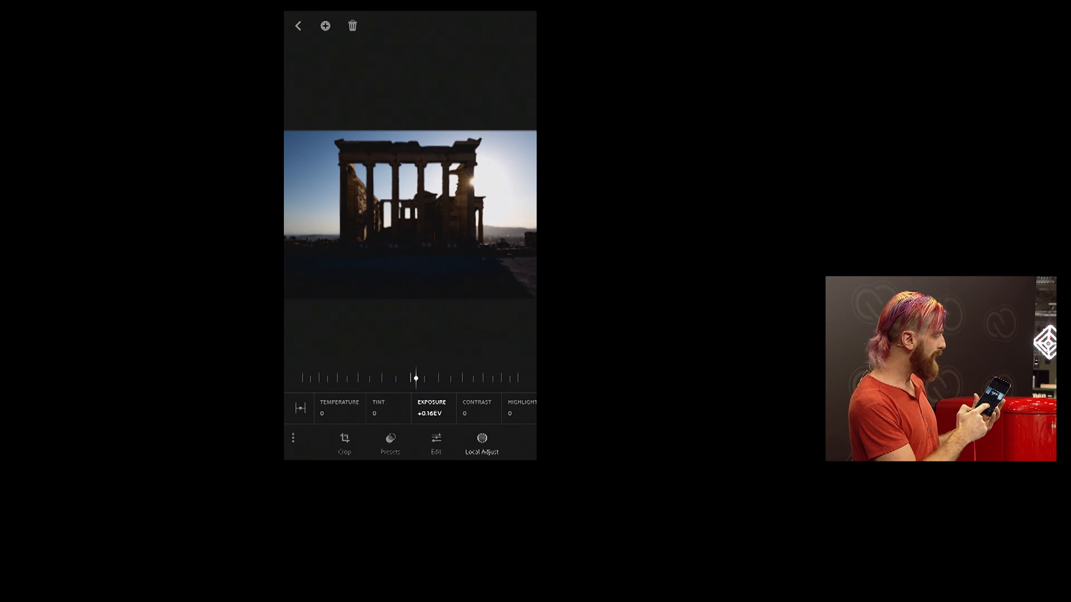
pyautogui.moveTo(415, 378); pyautogui.dragTo(505, 378)
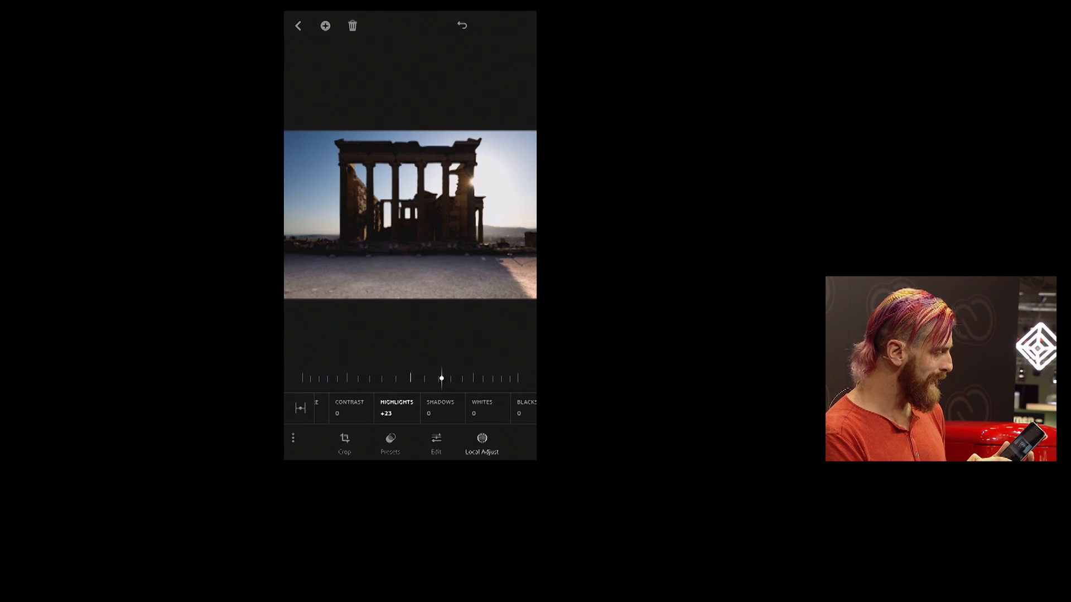
# Inside the foreground gradient set highlights to +23 and saturation to +4
pyautogui.moveTo(441, 378); pyautogui.dragTo(512, 378)
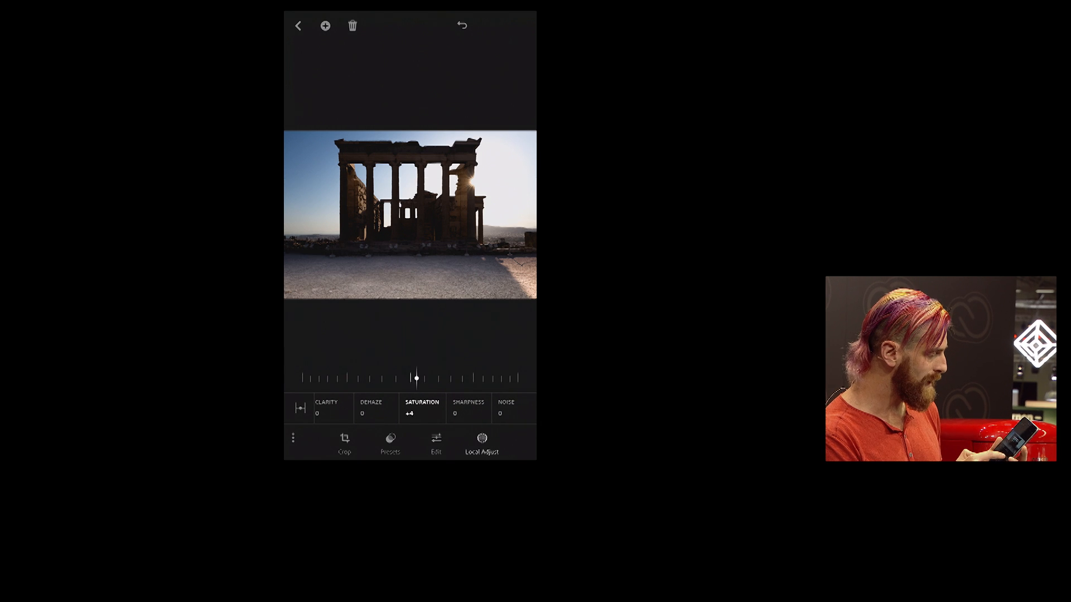
pyautogui.moveTo(415, 378); pyautogui.dragTo(503, 378)
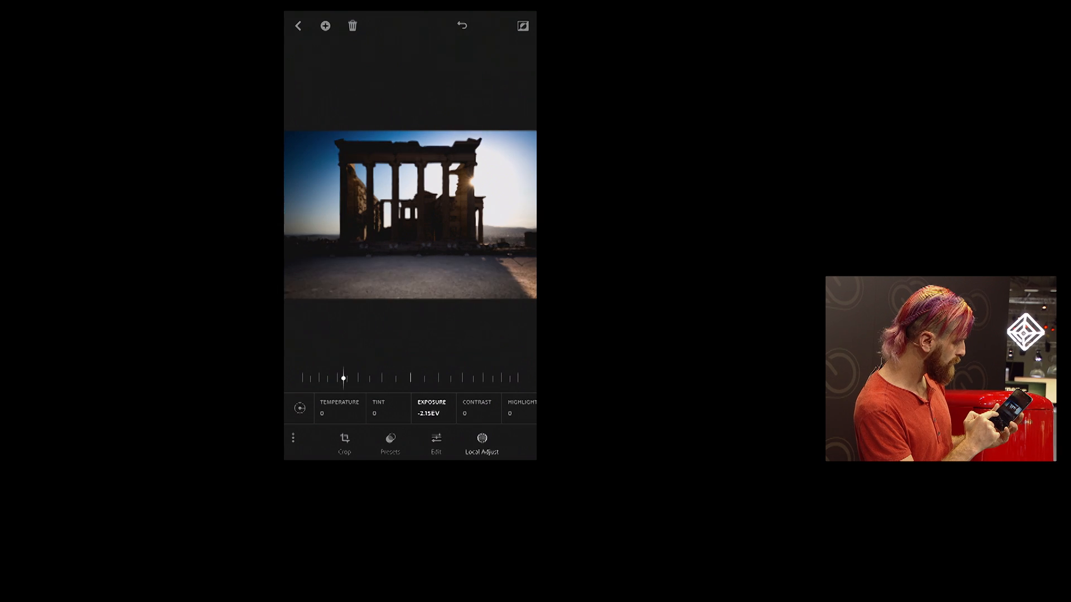
# Settle the radial adjustment's exposure at about -0.50EV, half a stop darker
pyautogui.moveTo(342, 378); pyautogui.dragTo(385, 378)
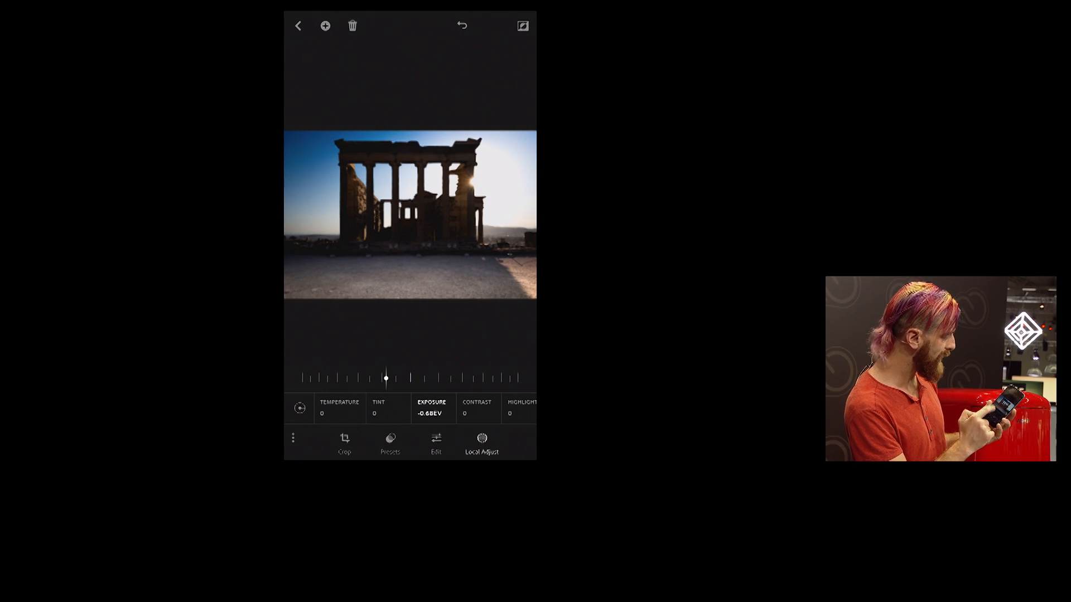
pyautogui.moveTo(386, 378); pyautogui.dragTo(391, 378)
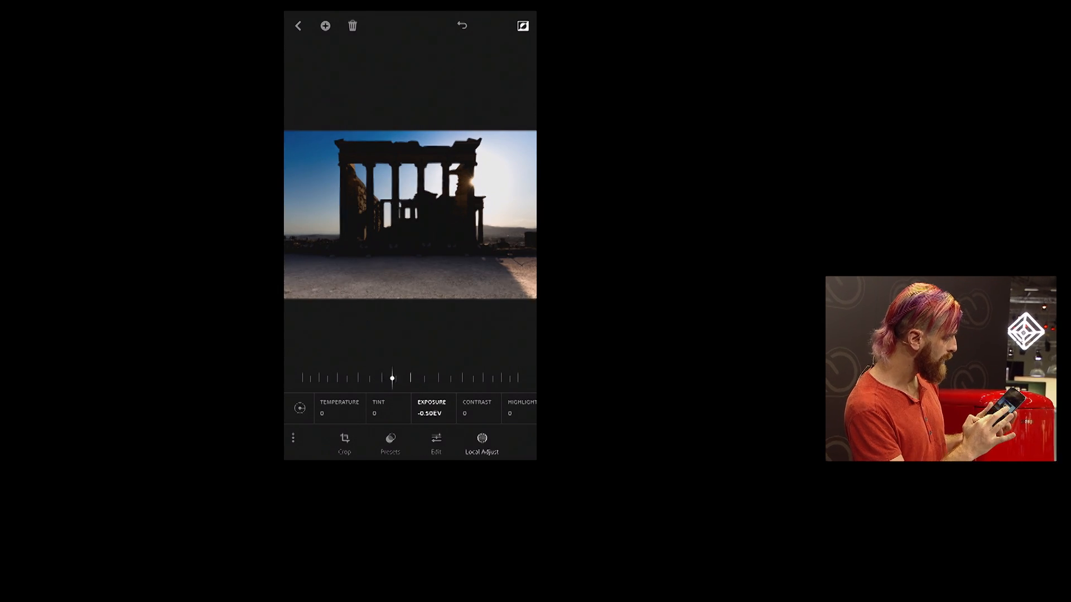
pyautogui.moveTo(392, 378); pyautogui.dragTo(415, 378)
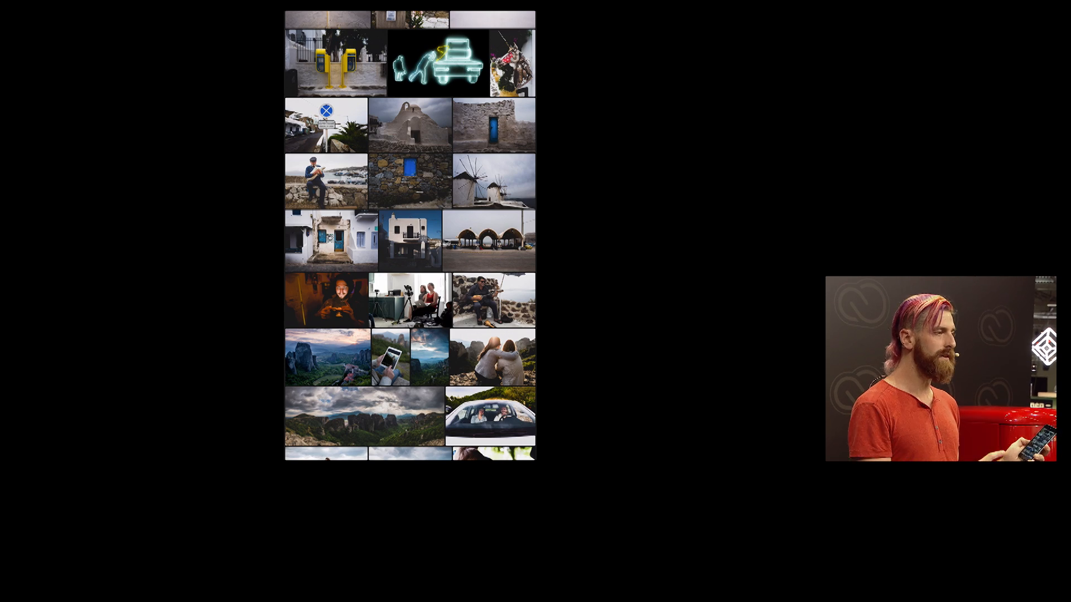
# Exit the temple photo edit and return to the top of the Demo Files grid
pyautogui.scroll(-3)
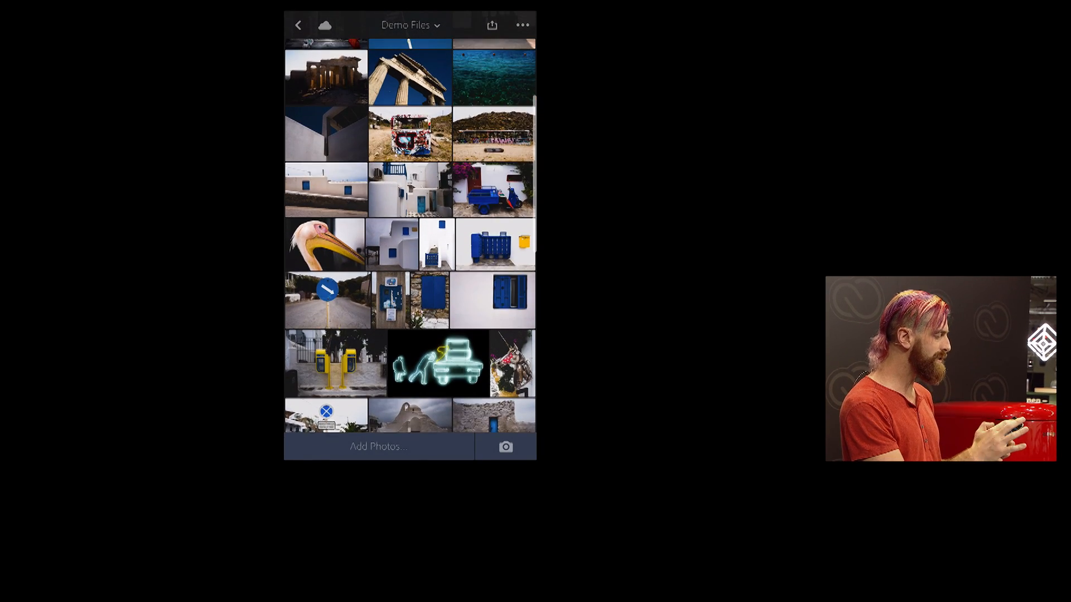
pyautogui.click(491, 25)
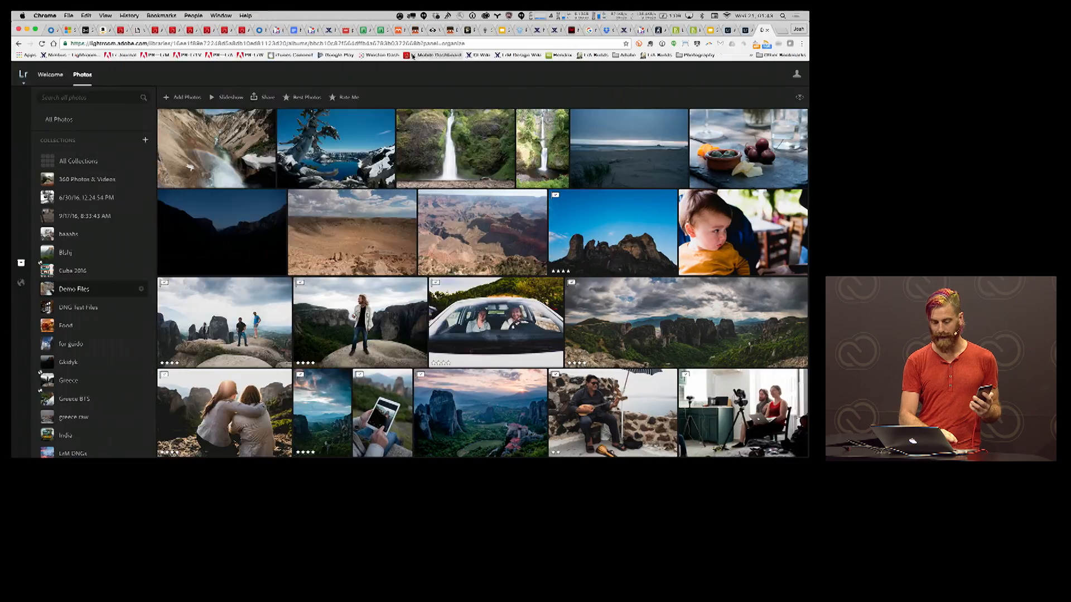
pyautogui.moveTo(436, 55)
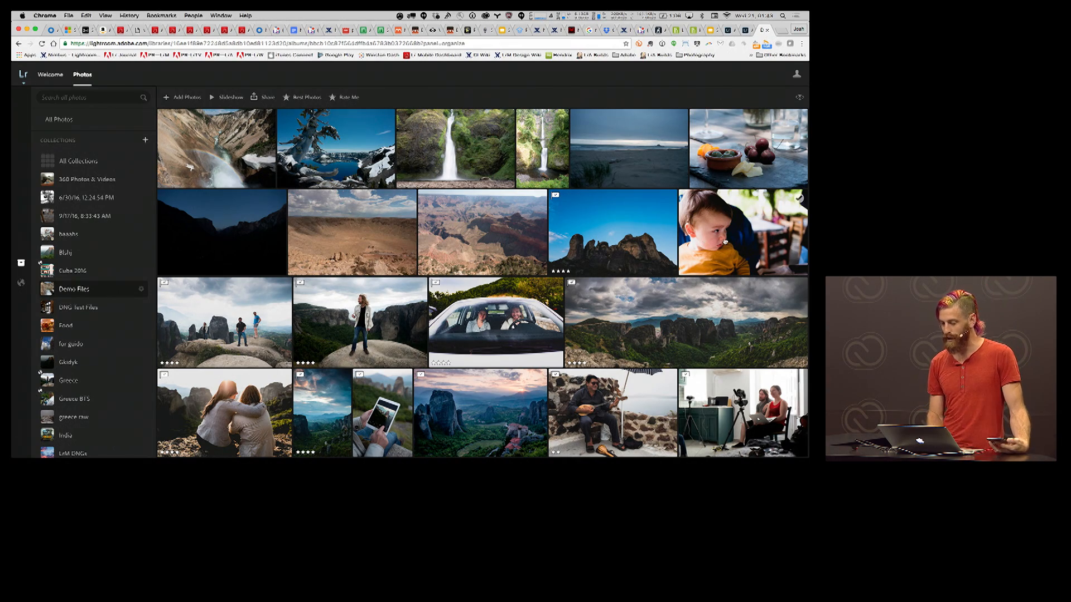
# Scroll the synced Lightroom Web grid through the Greece photos back to the landscape shots
pyautogui.scroll(-3)
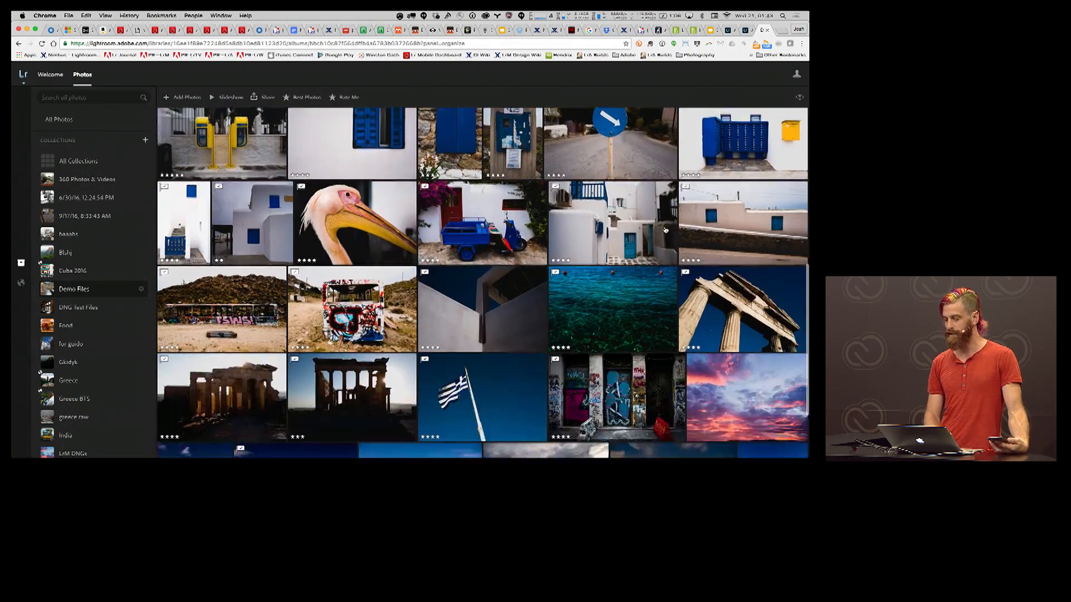
pyautogui.scroll(-3)
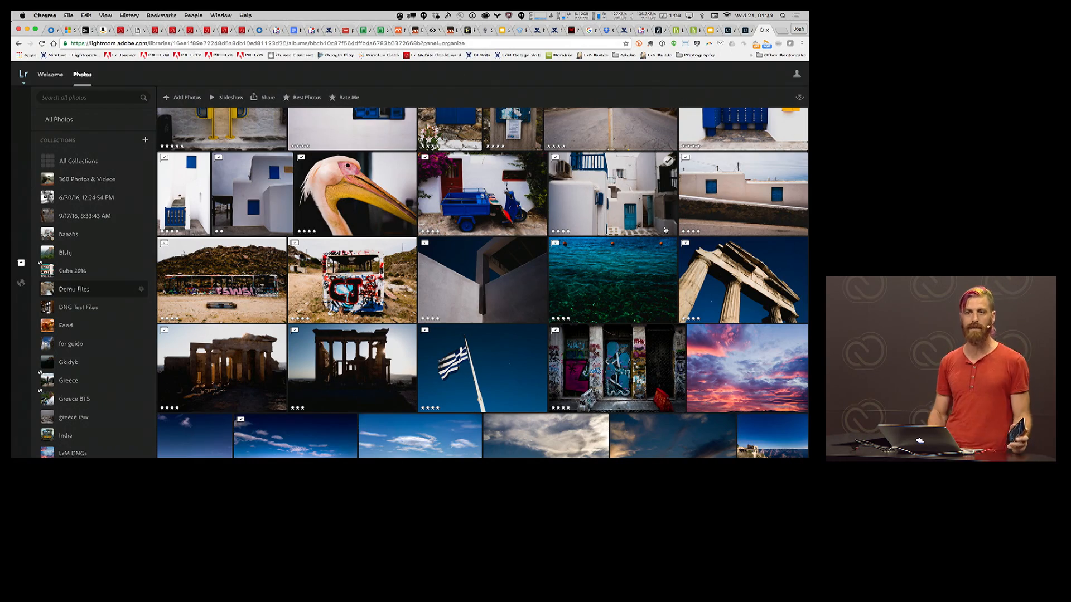
pyautogui.scroll(-3)
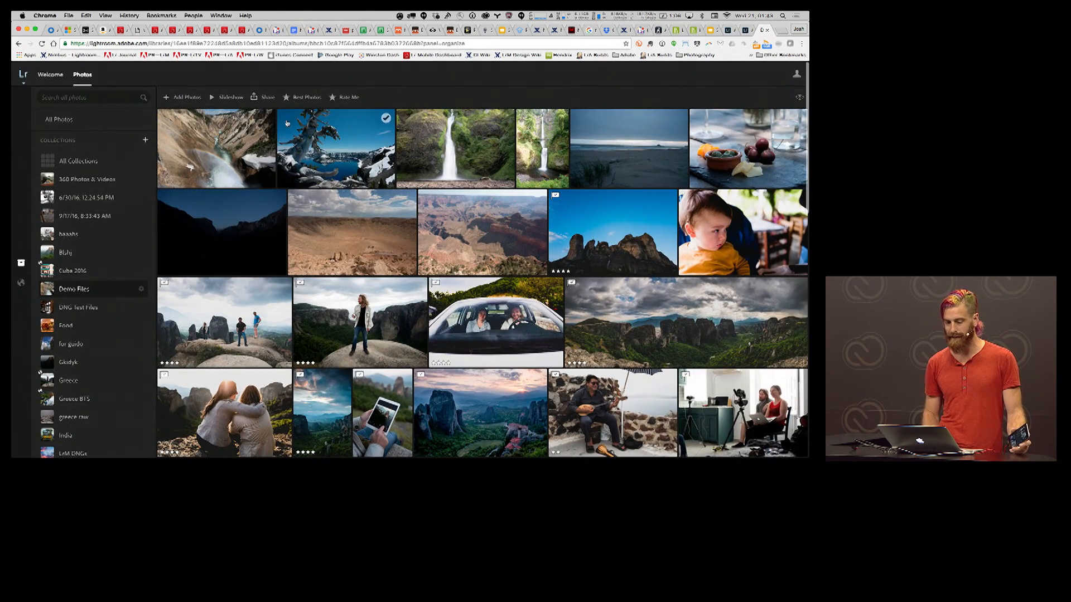
# Share the Demo Files collection by link, review slideshow options, and confirm with Done
pyautogui.click(264, 97)
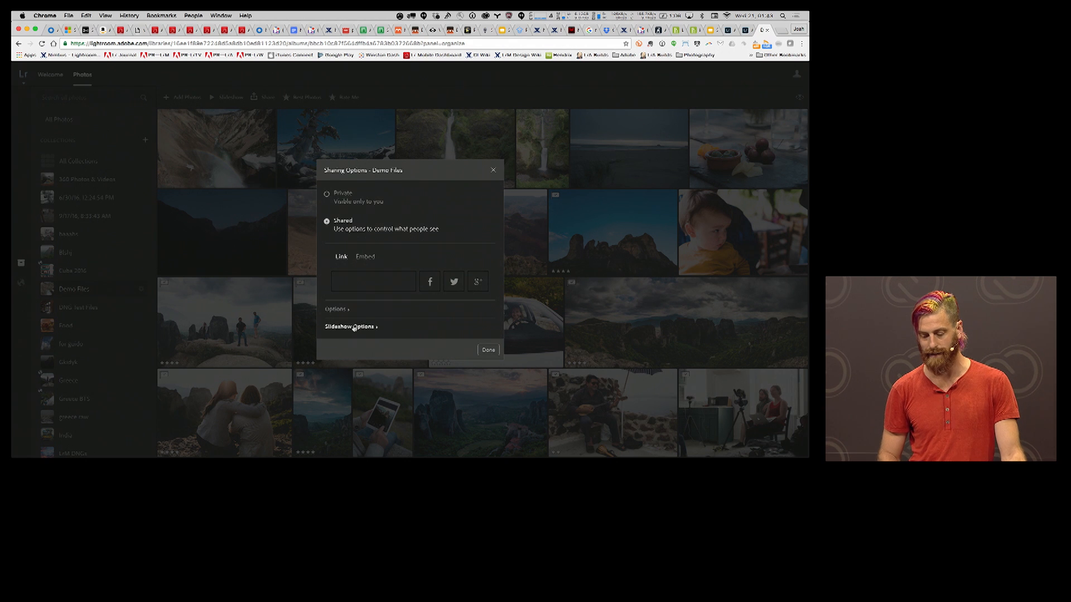
pyautogui.click(334, 309)
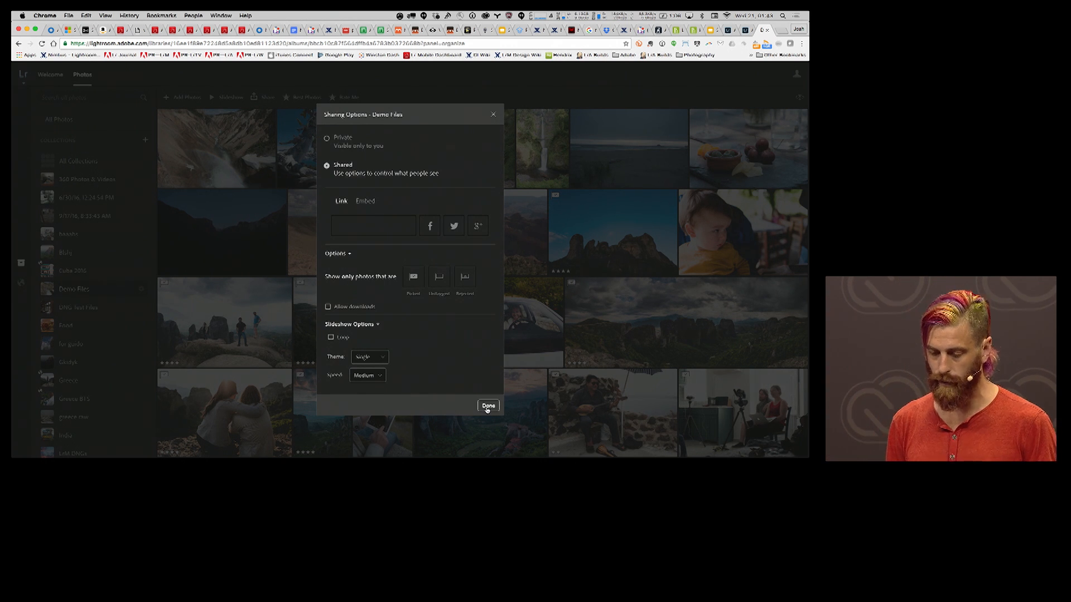
pyautogui.click(487, 405)
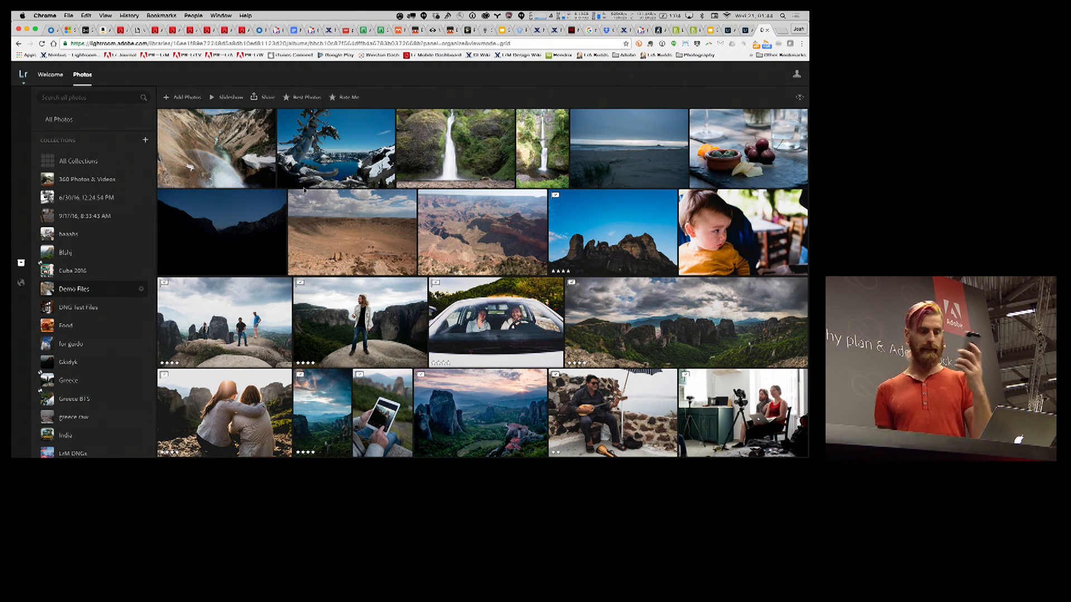
# Switch back to the phone and capture a DNG photo of the audience with the in-app camera
pyautogui.press('Cmd+Tab')
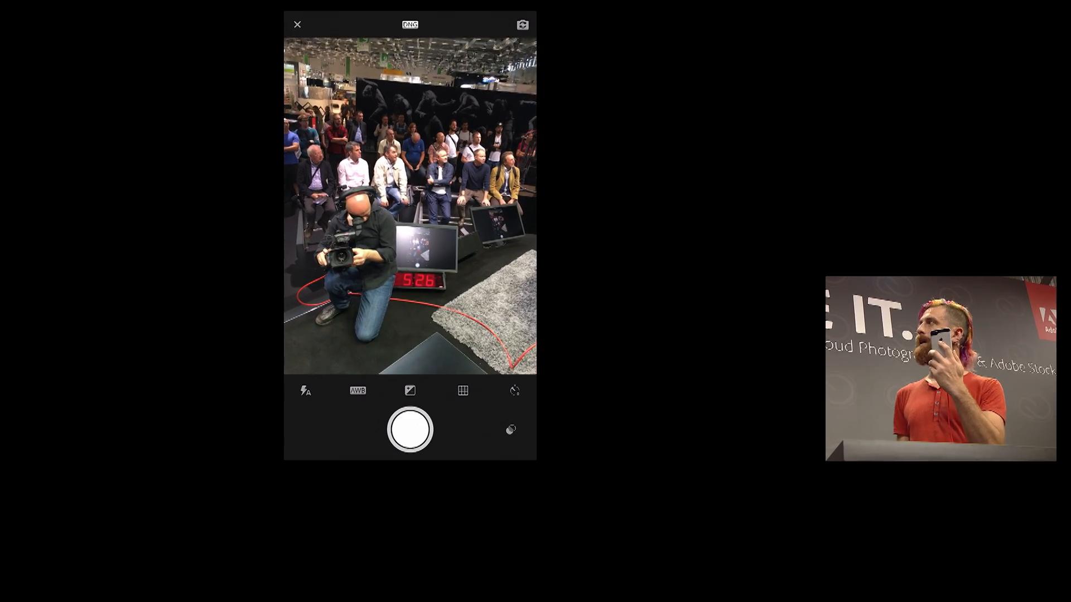
pyautogui.click(408, 25)
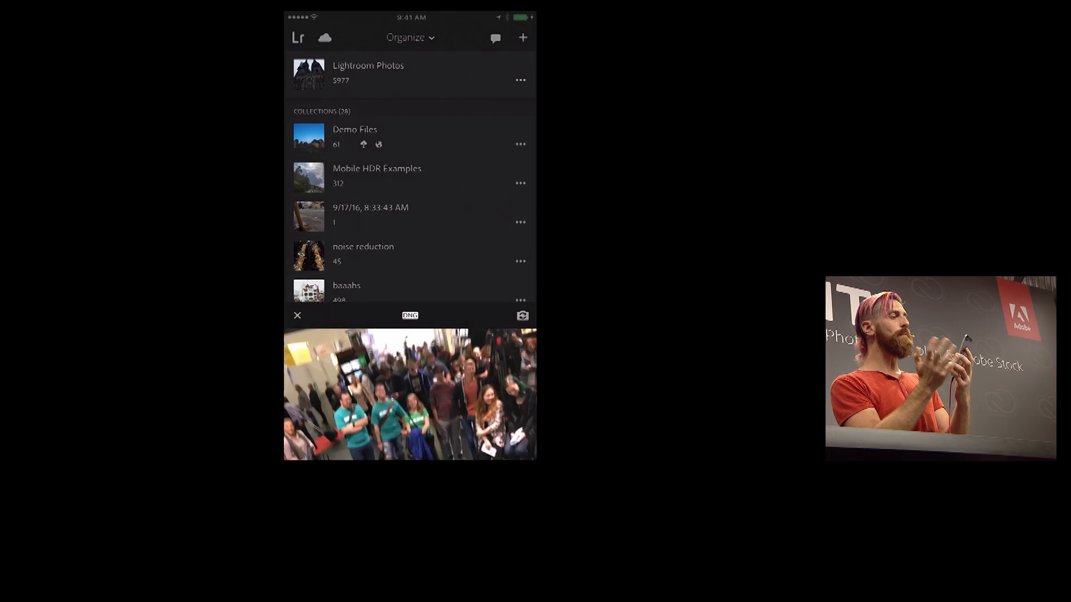
# Open the newest audience photo from Lightroom Photos and apply a white balance preset
pyautogui.click(368, 73)
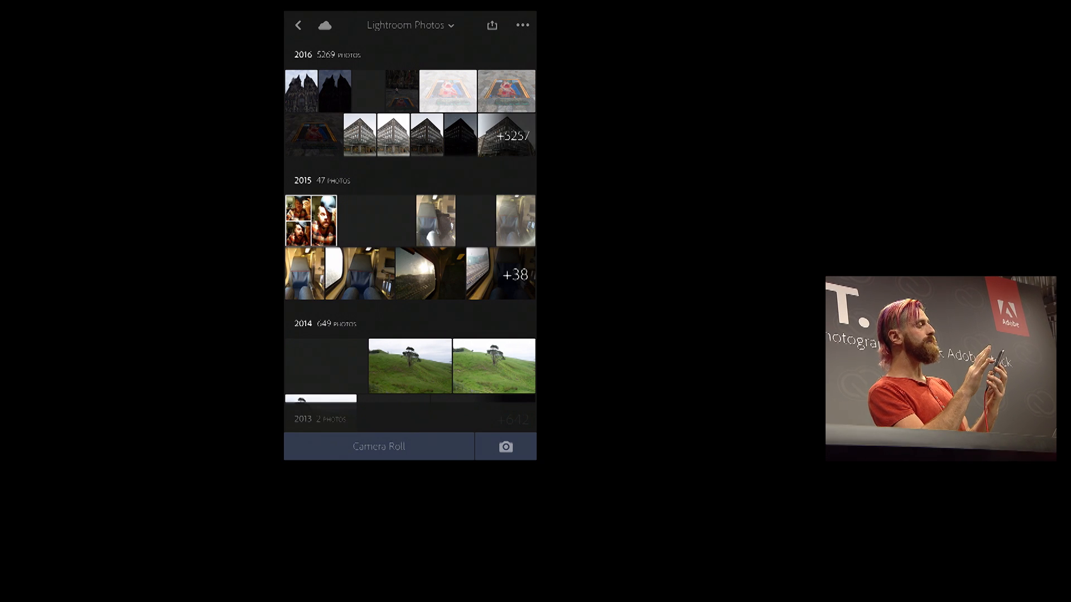
pyautogui.click(308, 89)
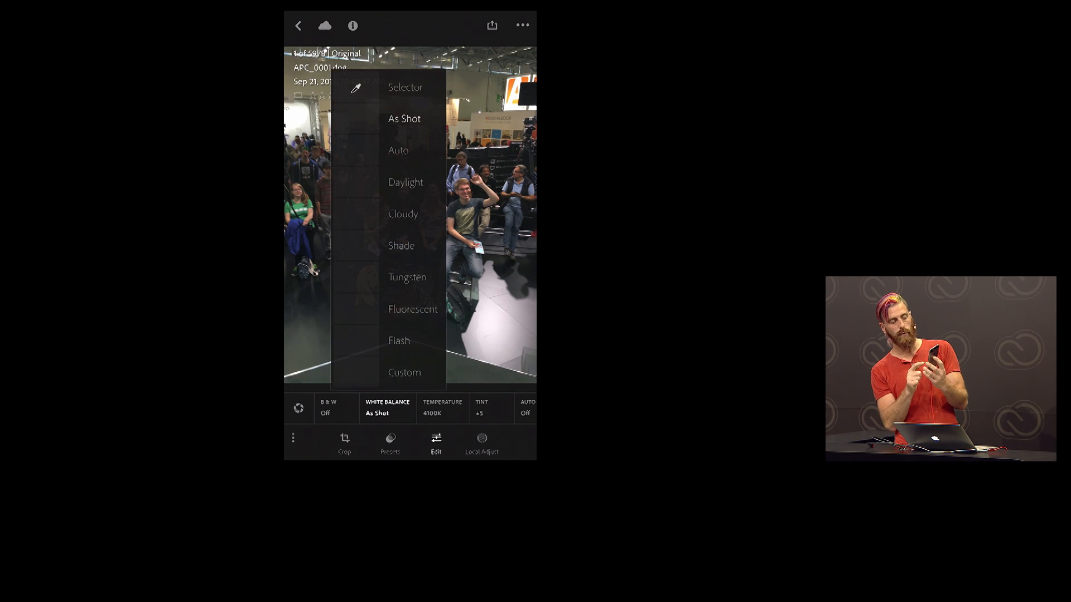
pyautogui.click(406, 181)
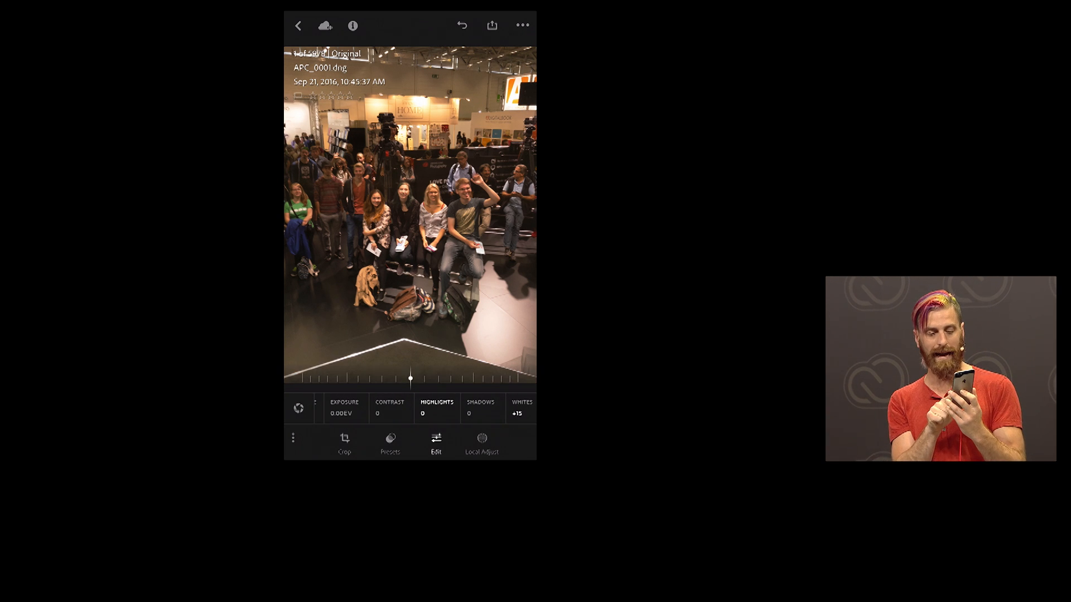
# Lower the Highlights of the audience photo to about -78
pyautogui.moveTo(409, 378); pyautogui.dragTo(320, 378)
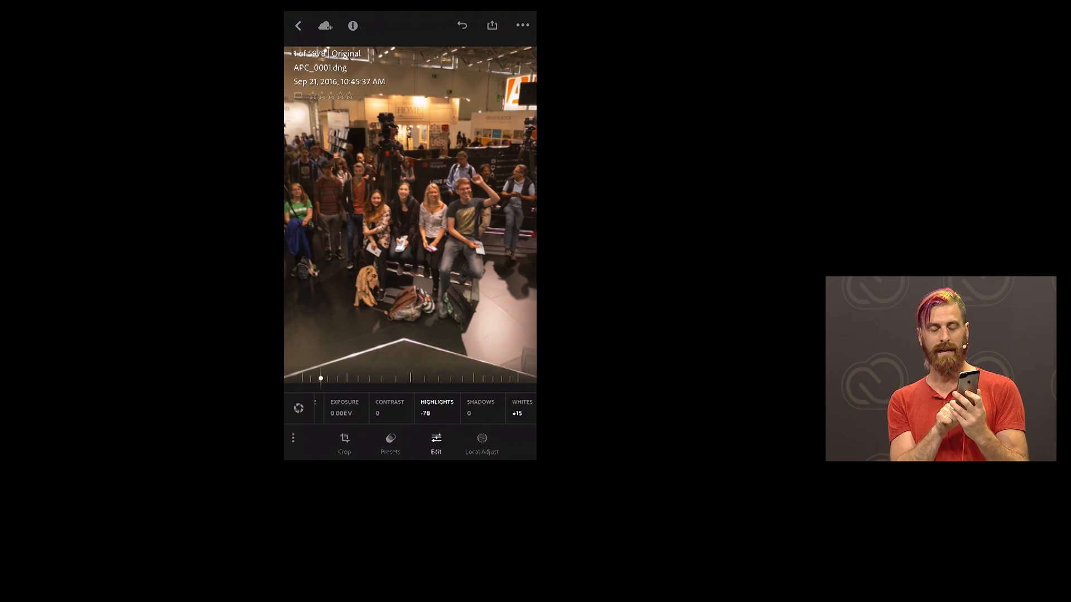
pyautogui.moveTo(320, 378); pyautogui.dragTo(309, 378)
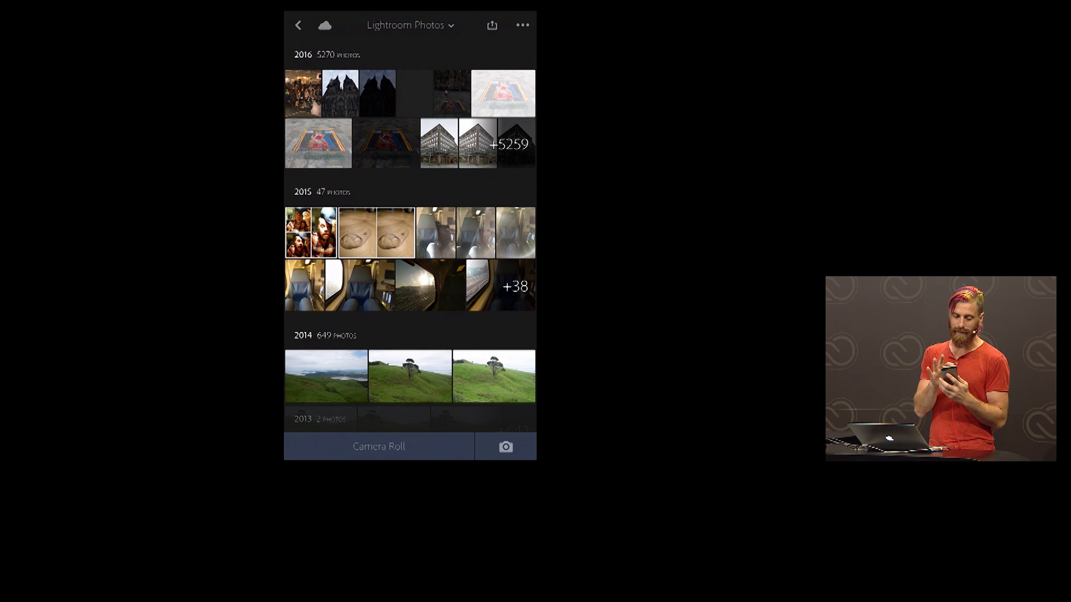
pyautogui.click(298, 25)
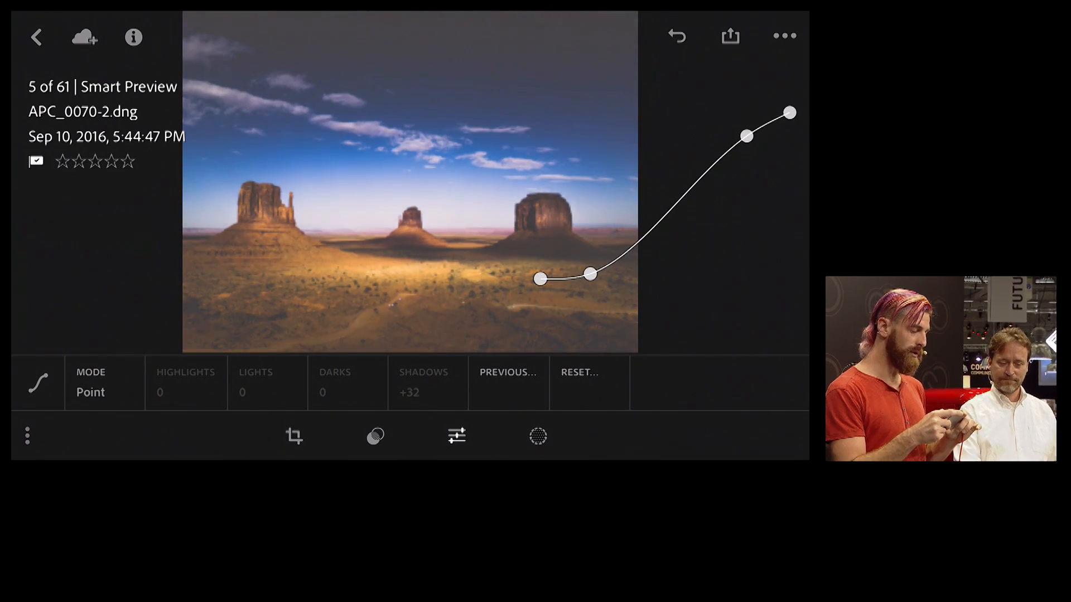
# Add a control point on the highlights end of the Monument Valley point curve
pyautogui.moveTo(745, 135); pyautogui.dragTo(673, 169)
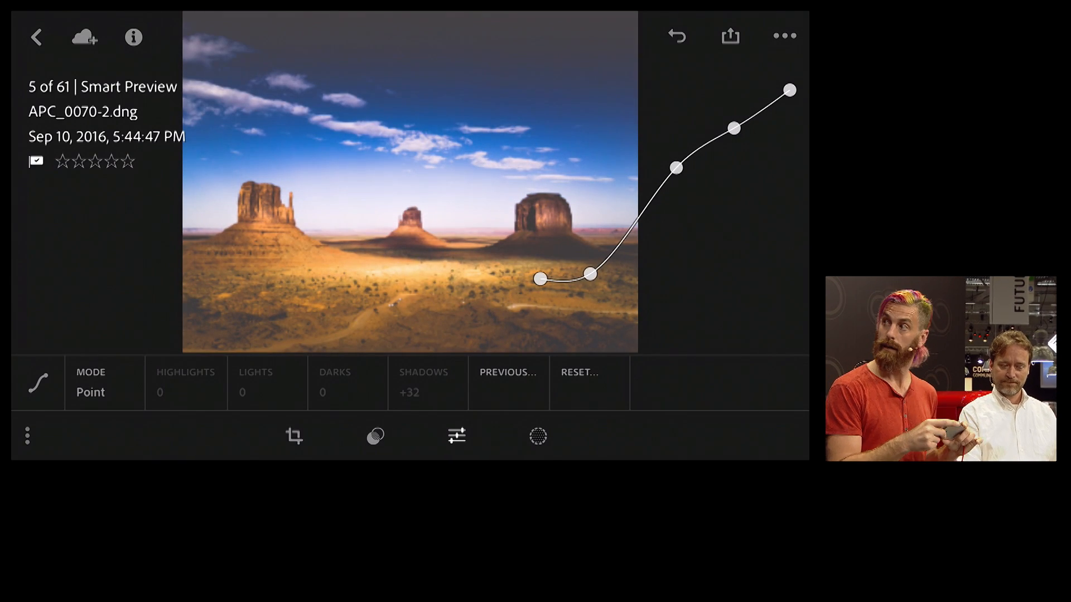